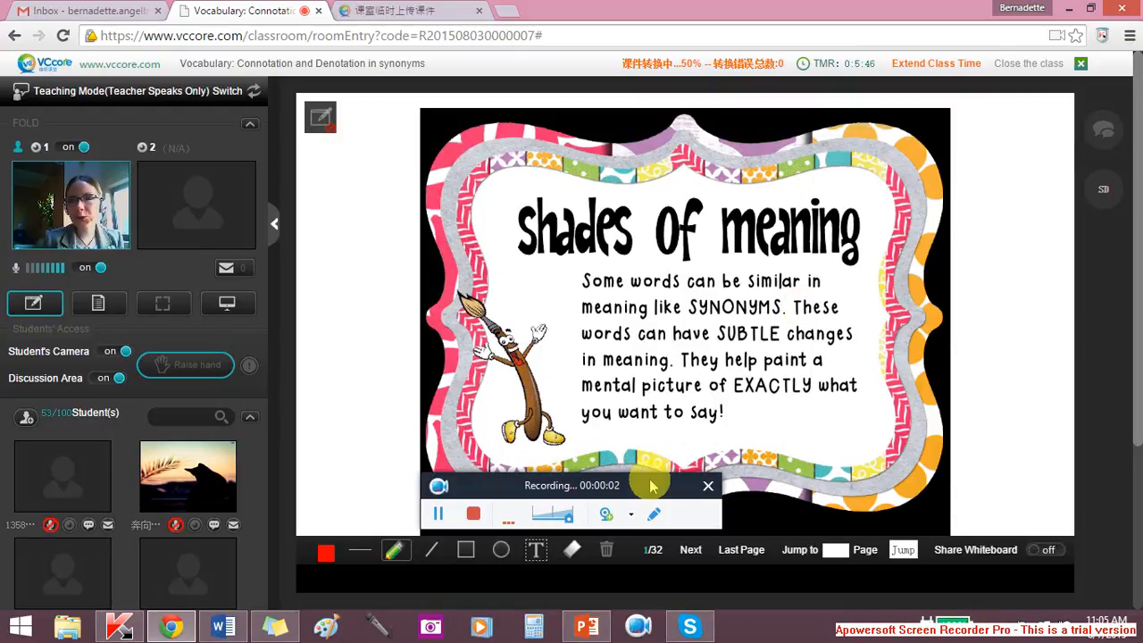
Select and copy the two opening bullet questions about synonyms from the Word notes
{"action": "left_click_drag", "start_coordinate": [571, 486], "coordinate": [968, 59]}
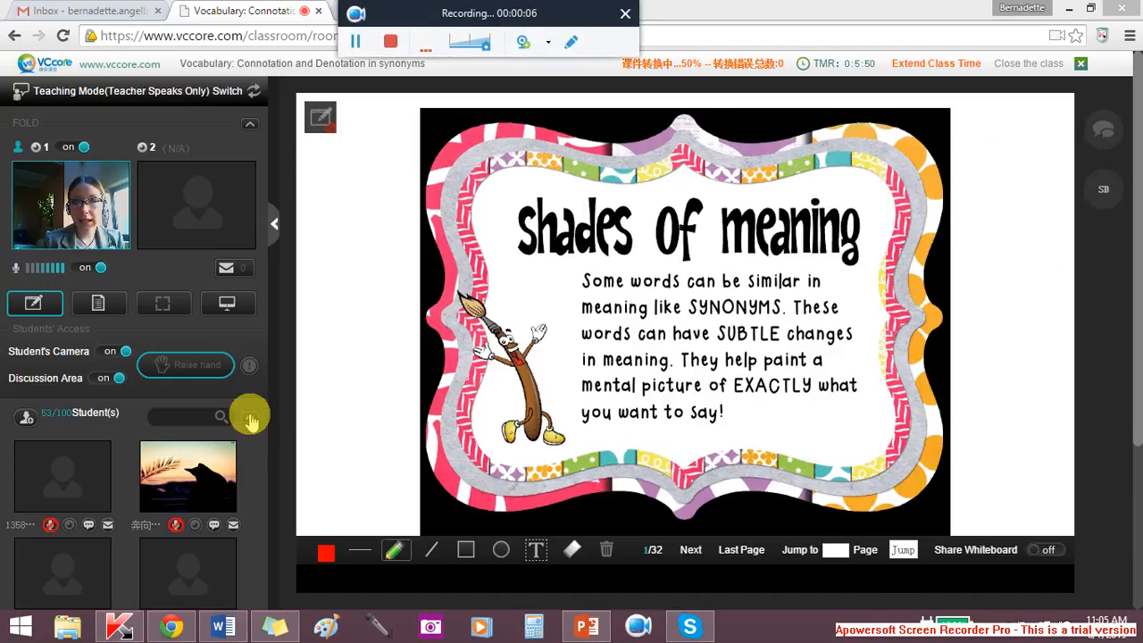
{"action": "mouse_move", "coordinate": [257, 525]}
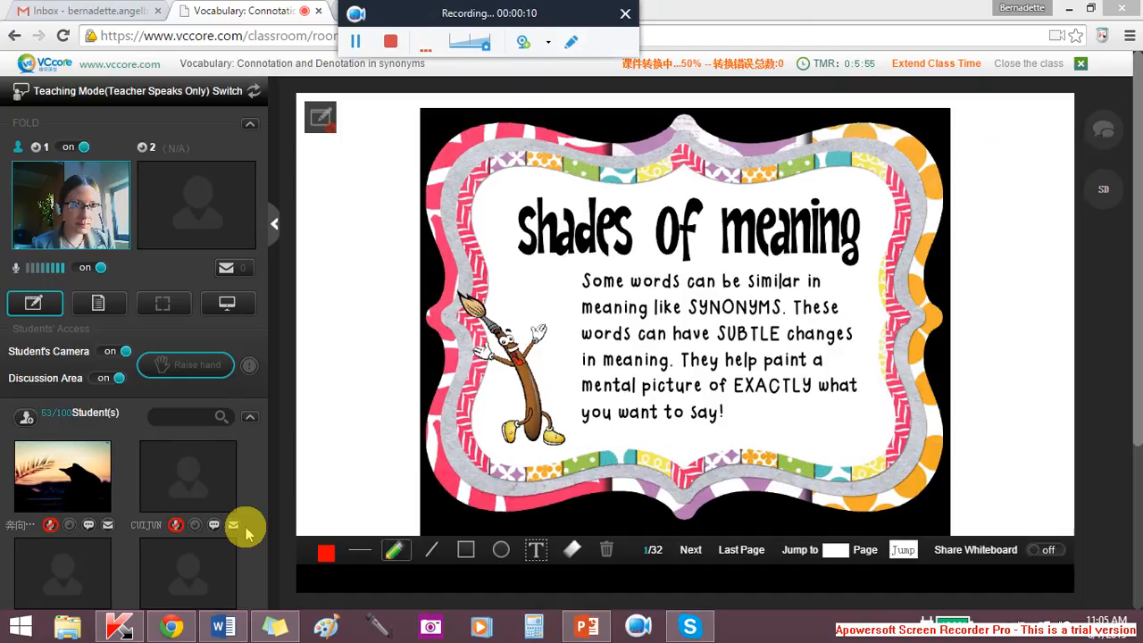
{"action": "left_click", "coordinate": [222, 625]}
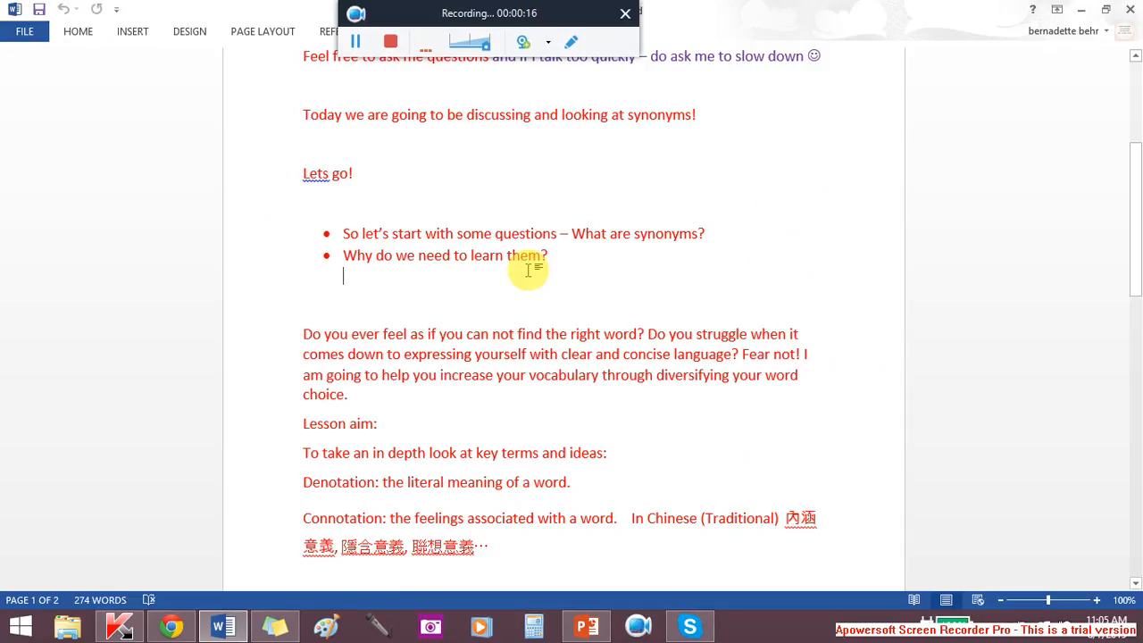
{"action": "mouse_move", "coordinate": [668, 373]}
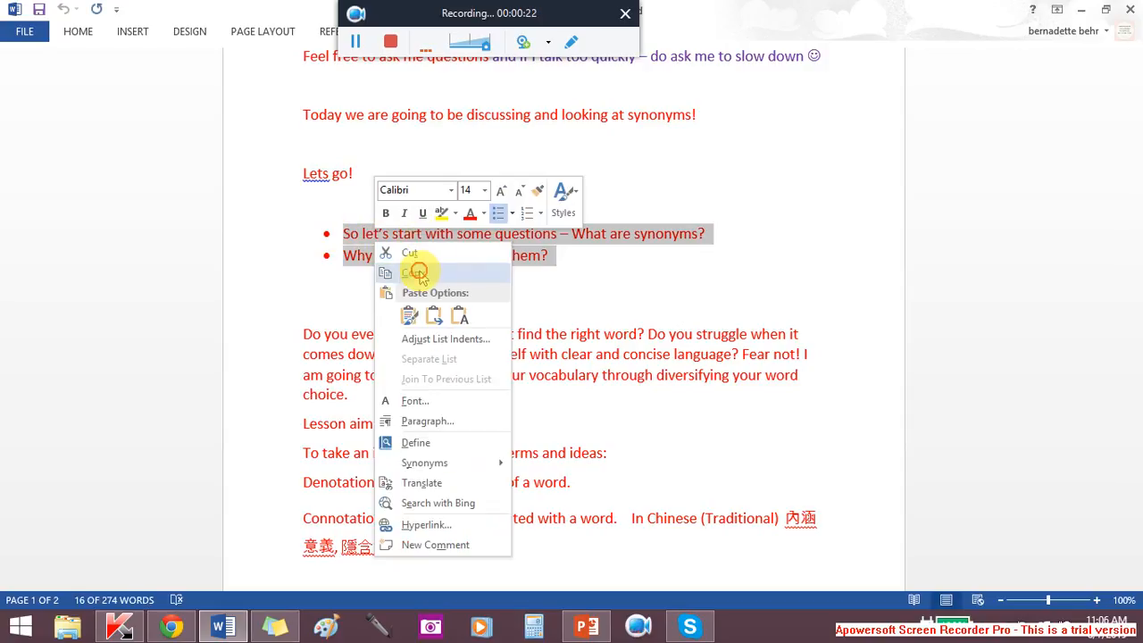
{"action": "left_click", "coordinate": [172, 626]}
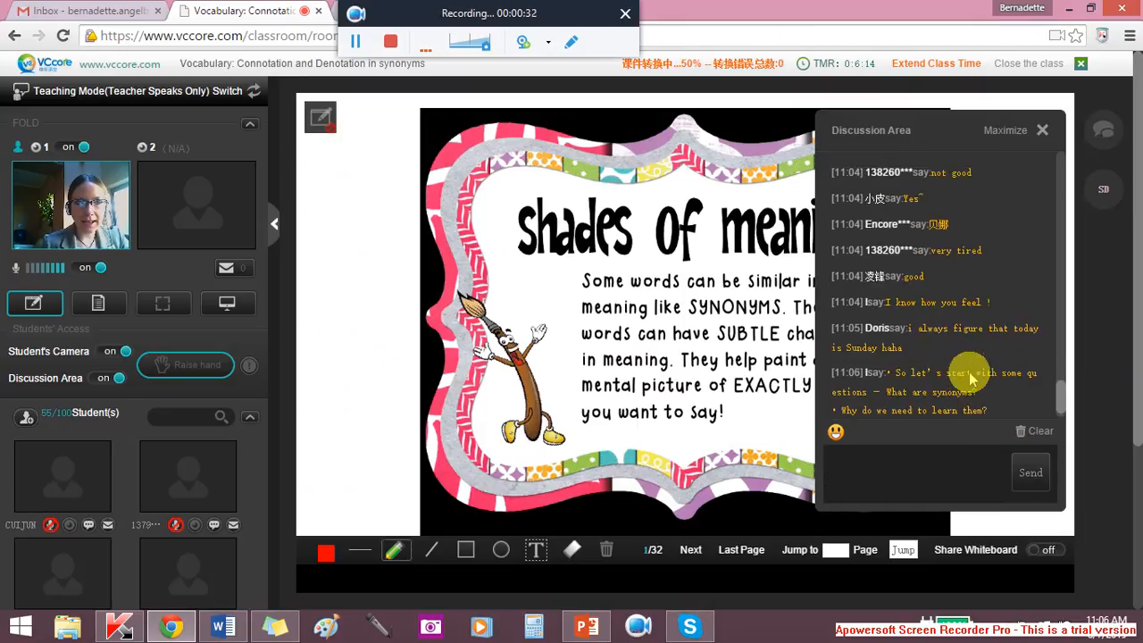
Post the two synonym questions to the class discussion and close the Discussion Area
{"action": "scroll", "scroll_direction": "down", "scroll_amount": 3}
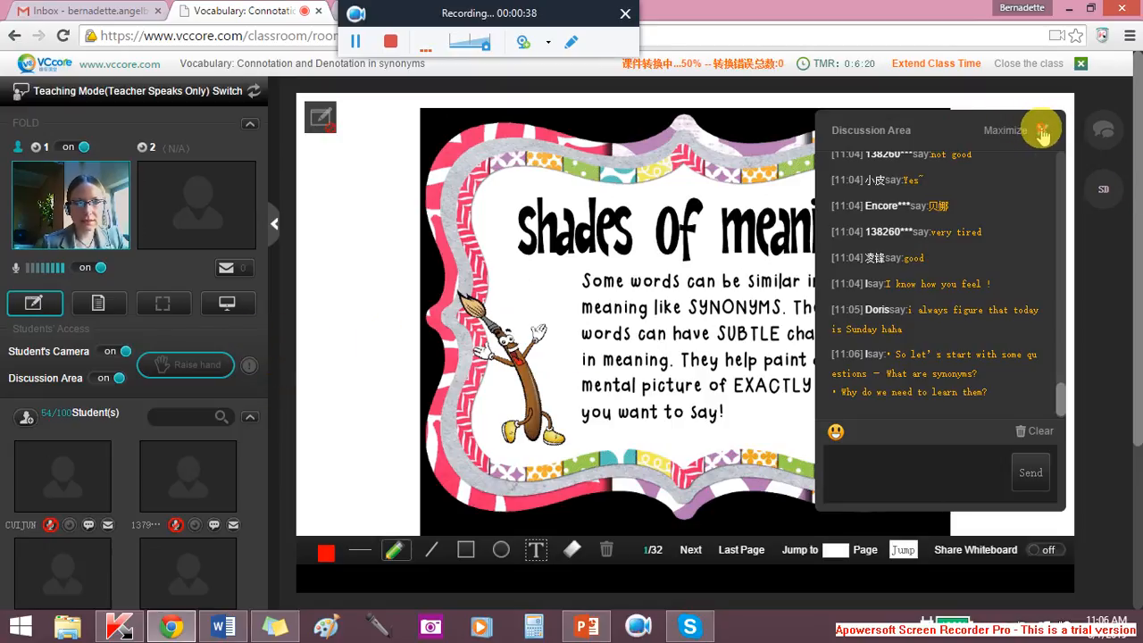
{"action": "left_click", "coordinate": [1043, 129]}
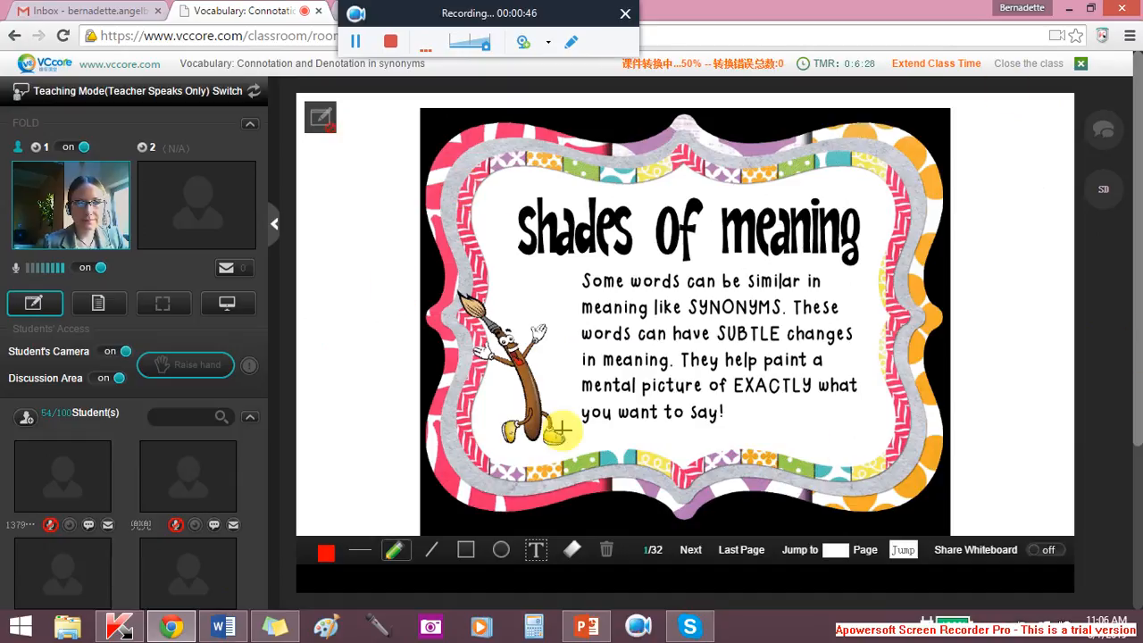
{"action": "mouse_move", "coordinate": [1058, 207]}
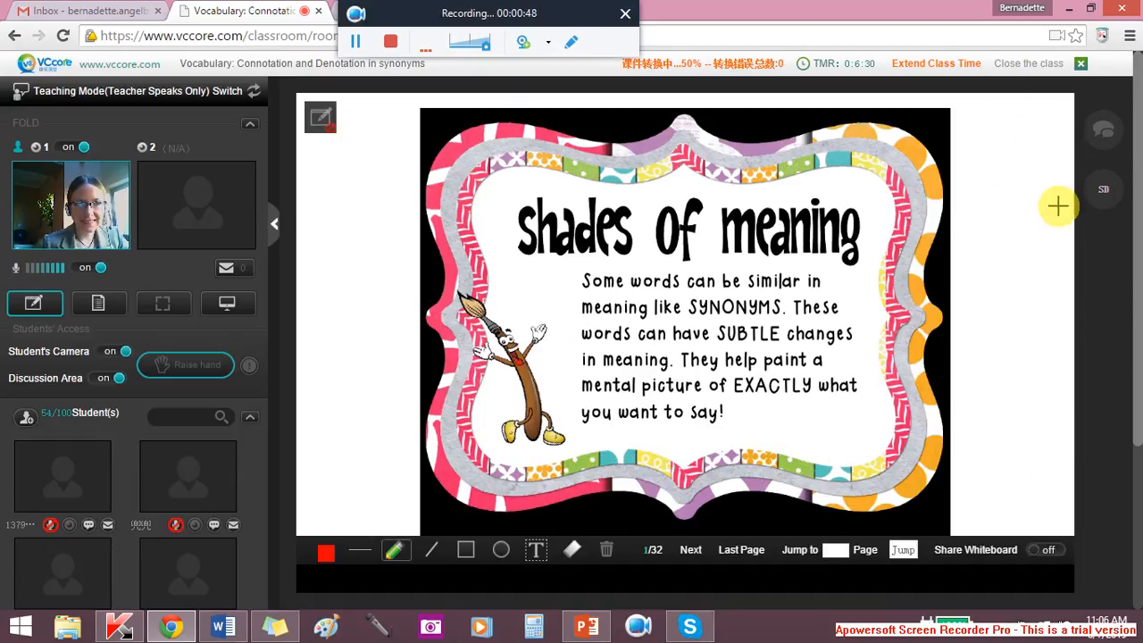
{"action": "mouse_move", "coordinate": [724, 211]}
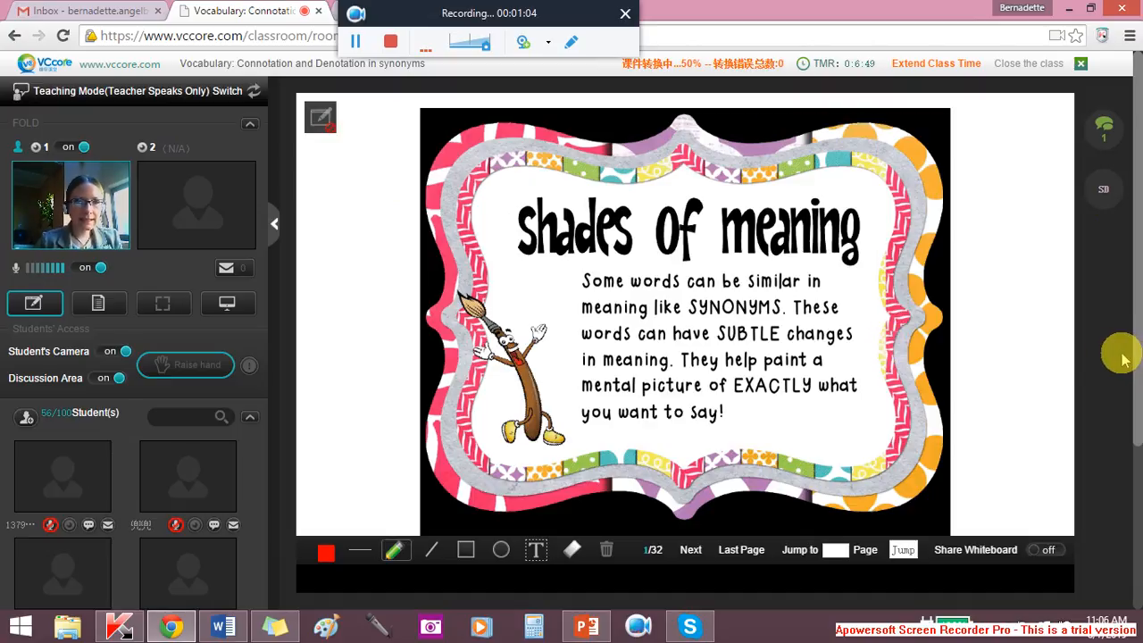
{"action": "mouse_move", "coordinate": [1008, 392]}
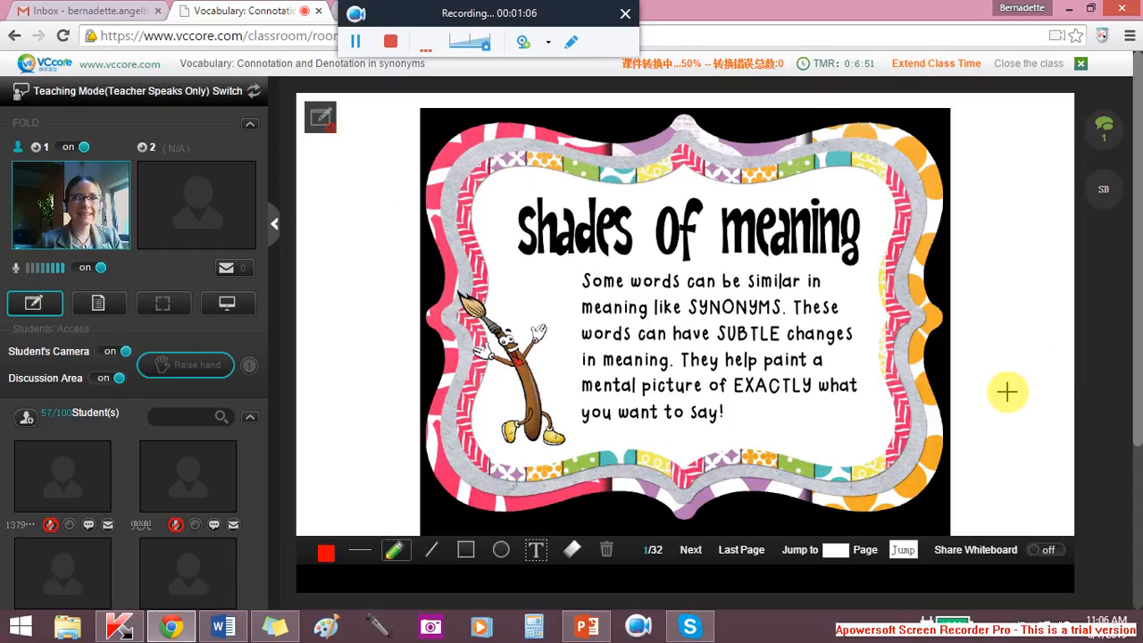
{"action": "mouse_move", "coordinate": [259, 501]}
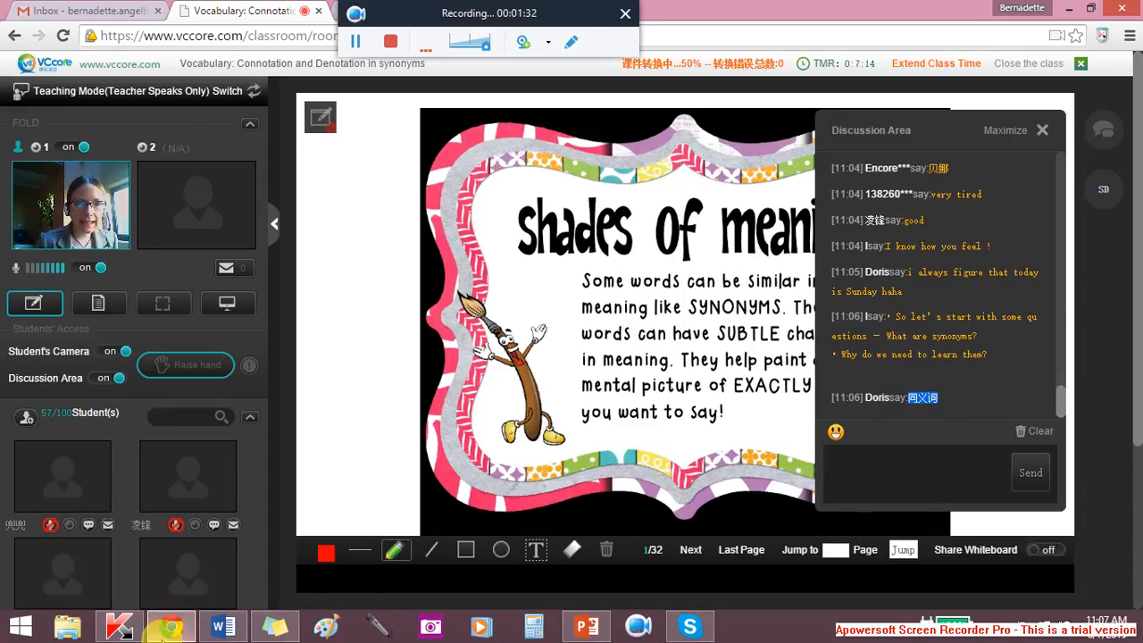
Read the student's reply in the Discussion Area, then return to the Word lesson notes
{"action": "left_click", "coordinate": [222, 625]}
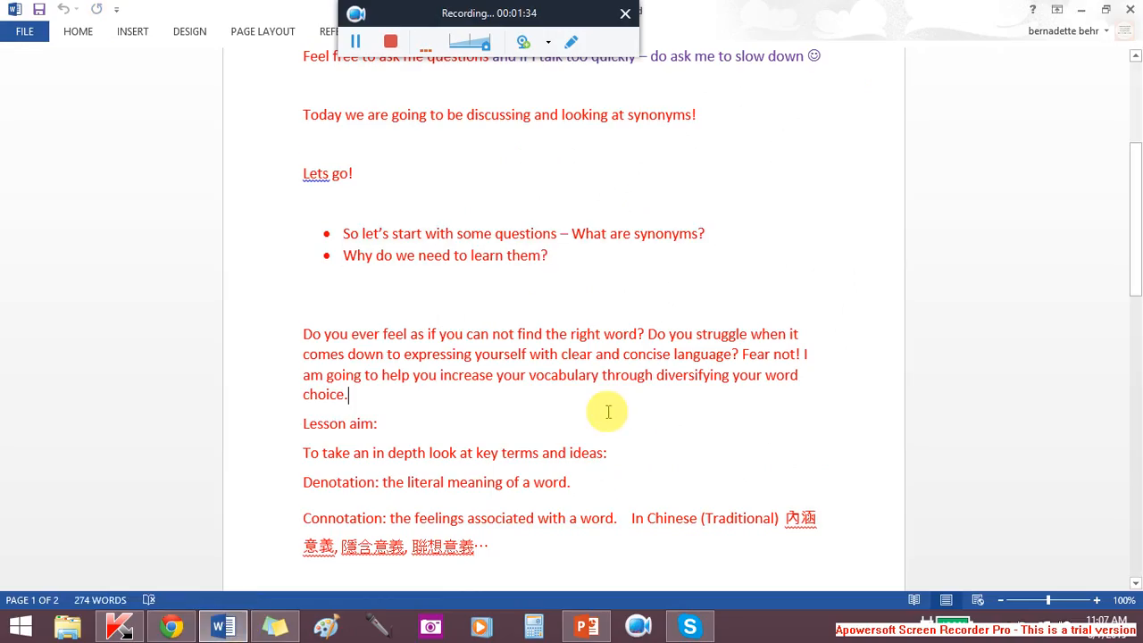
Copy the lesson aim, denotation and connotation definitions into the discussion and advance to the reading passage slide
{"action": "scroll", "scroll_direction": "down", "scroll_amount": 3}
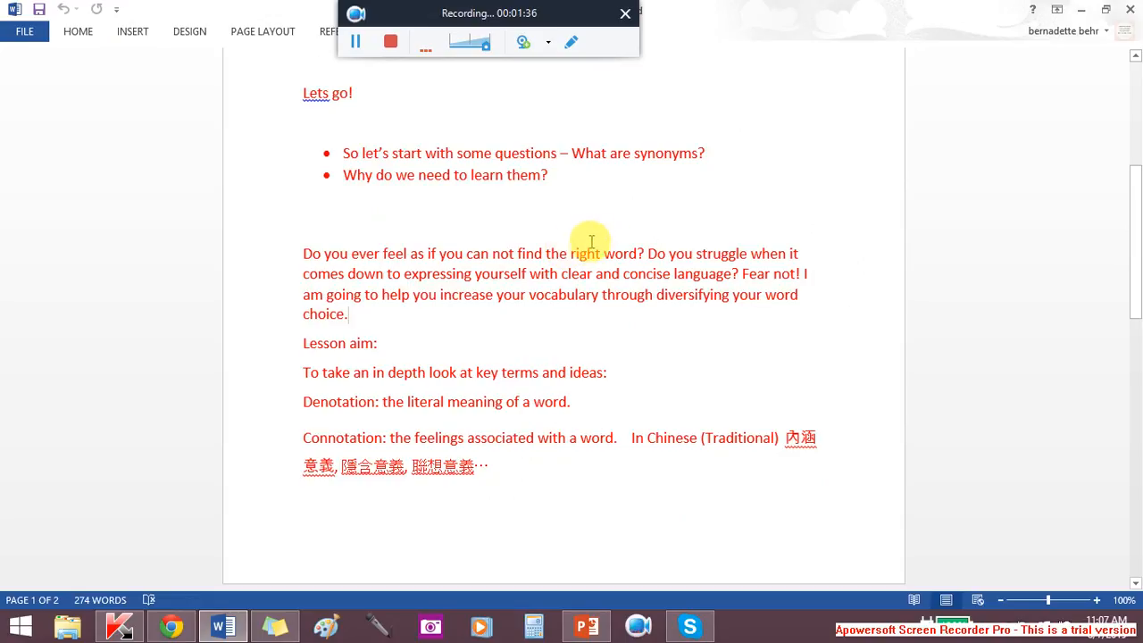
{"action": "mouse_move", "coordinate": [604, 295]}
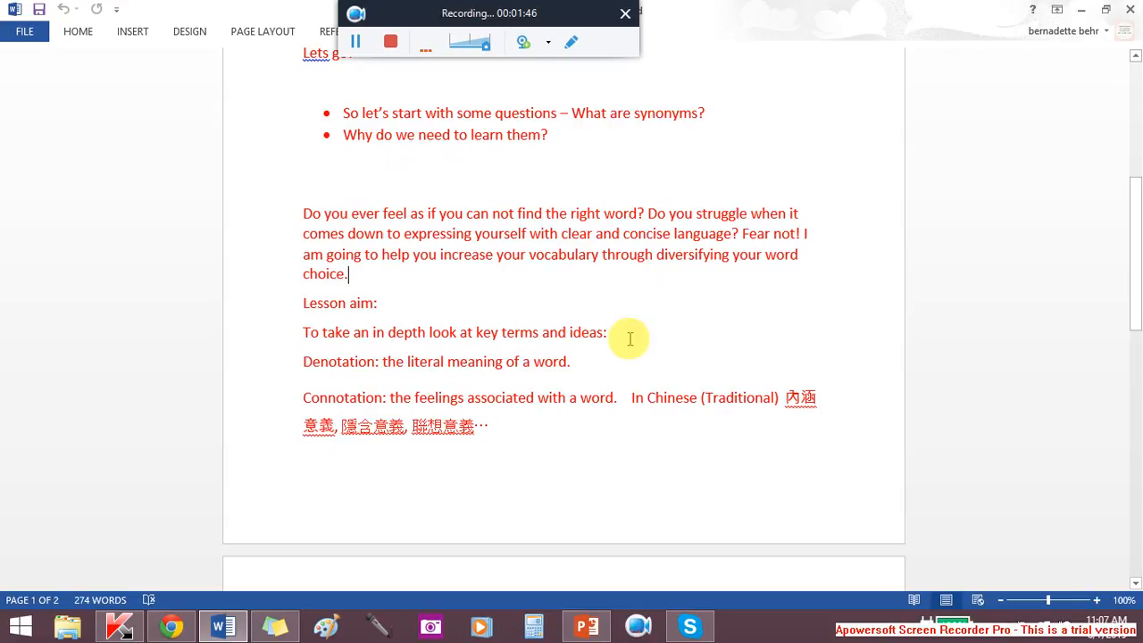
{"action": "scroll", "scroll_direction": "down", "scroll_amount": 3}
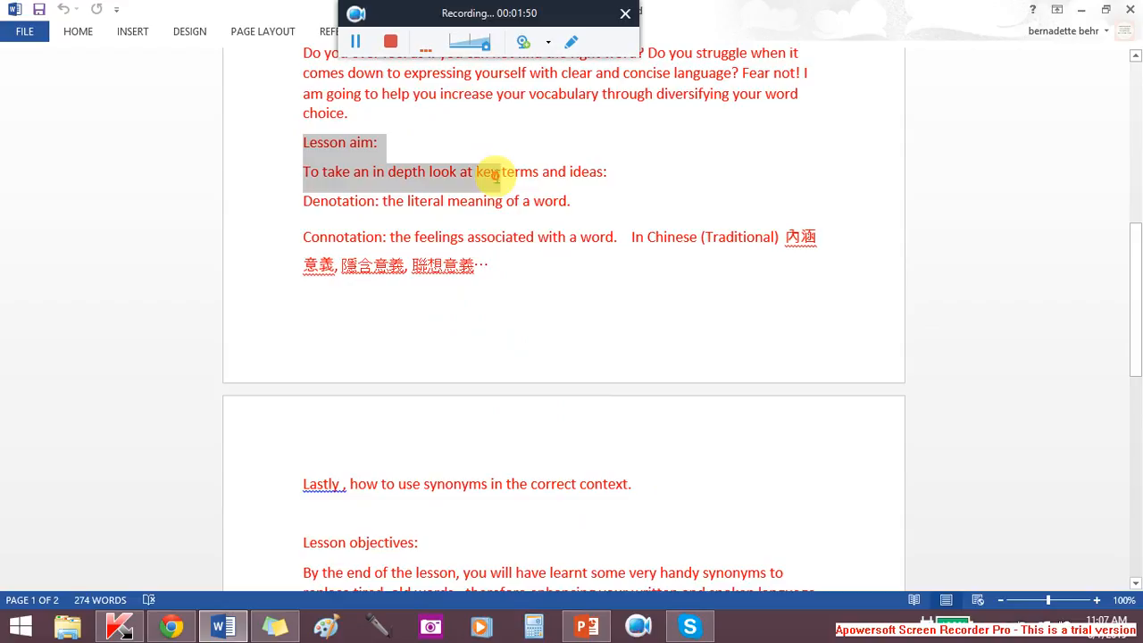
{"action": "left_click_drag", "start_coordinate": [497, 172], "coordinate": [516, 293]}
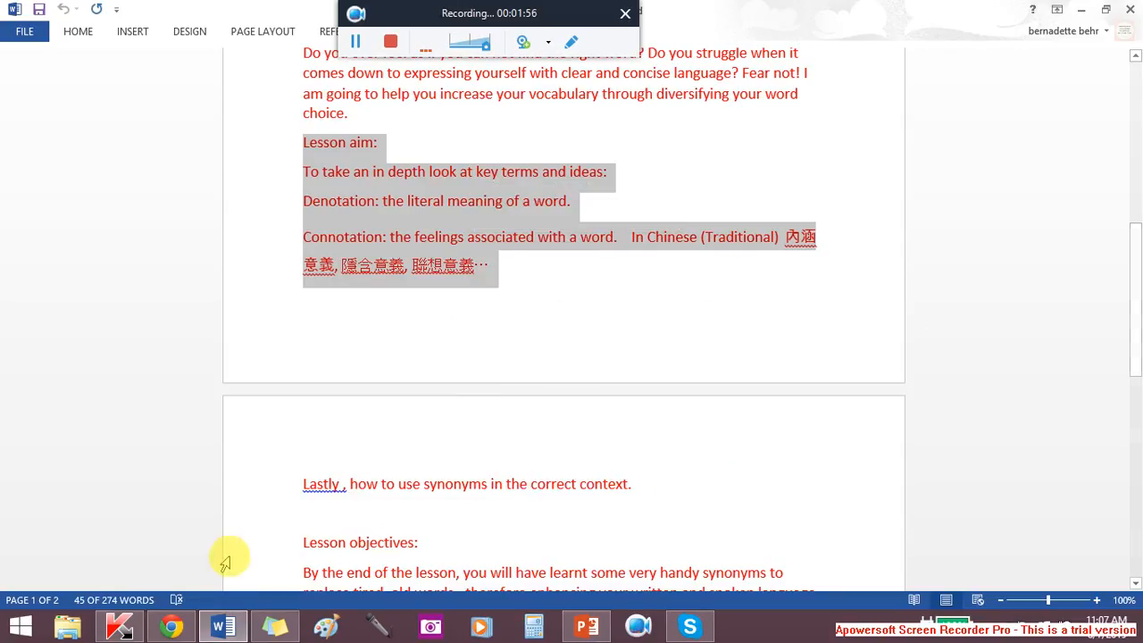
{"action": "mouse_move", "coordinate": [171, 625]}
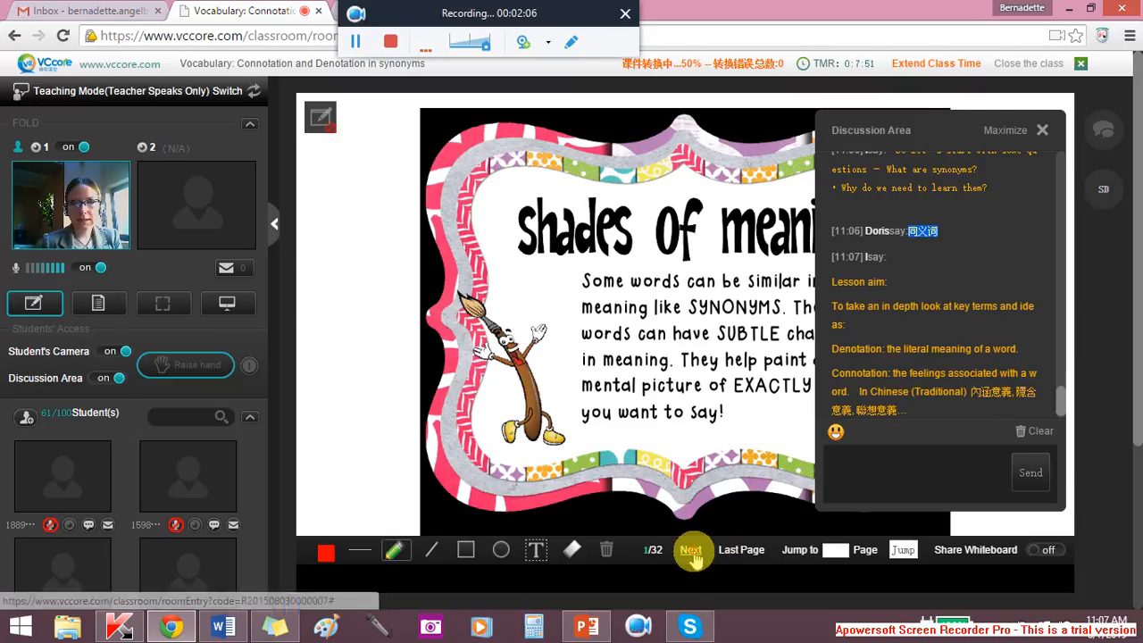
{"action": "left_click", "coordinate": [692, 550]}
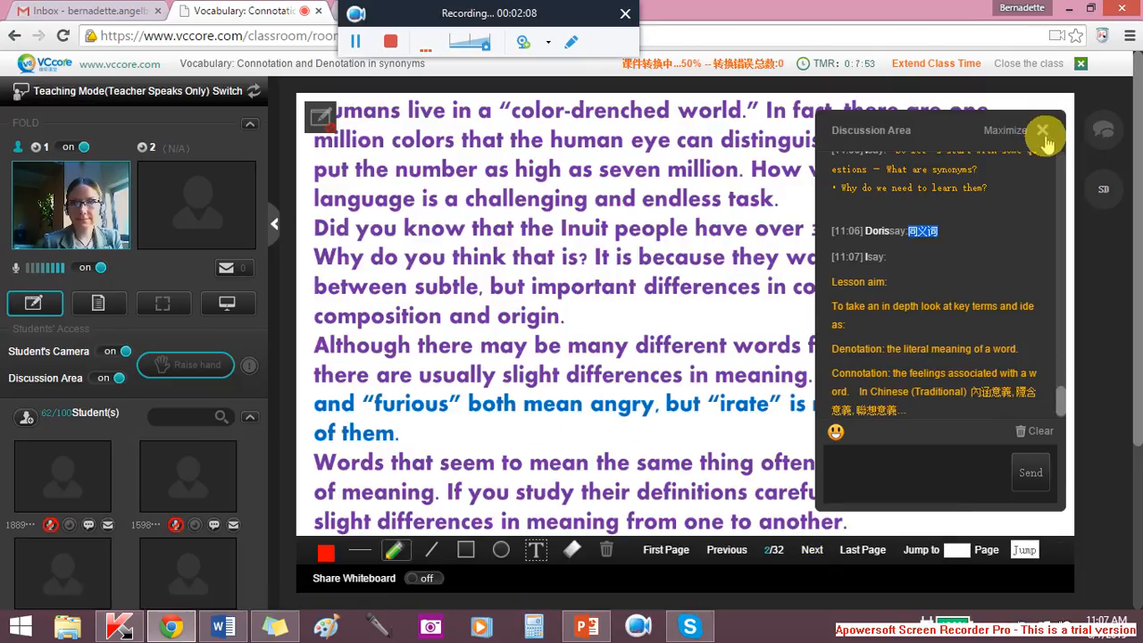
Close the Discussion Area so the colours-and-snow reading passage is fully visible
{"action": "left_click", "coordinate": [1043, 131]}
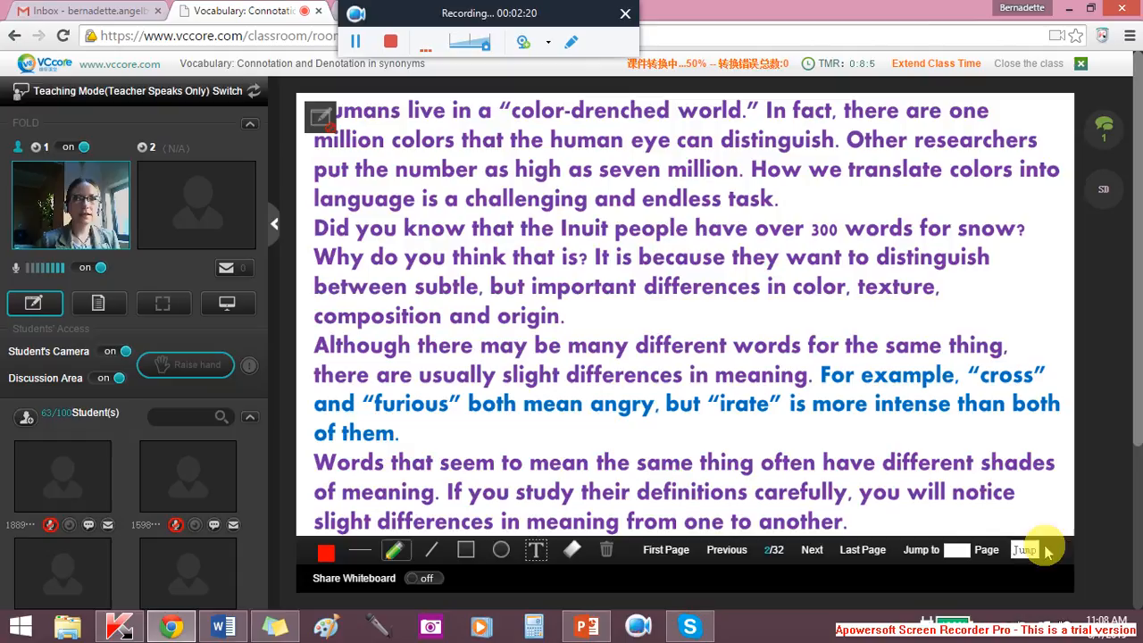
{"action": "mouse_move", "coordinate": [743, 507]}
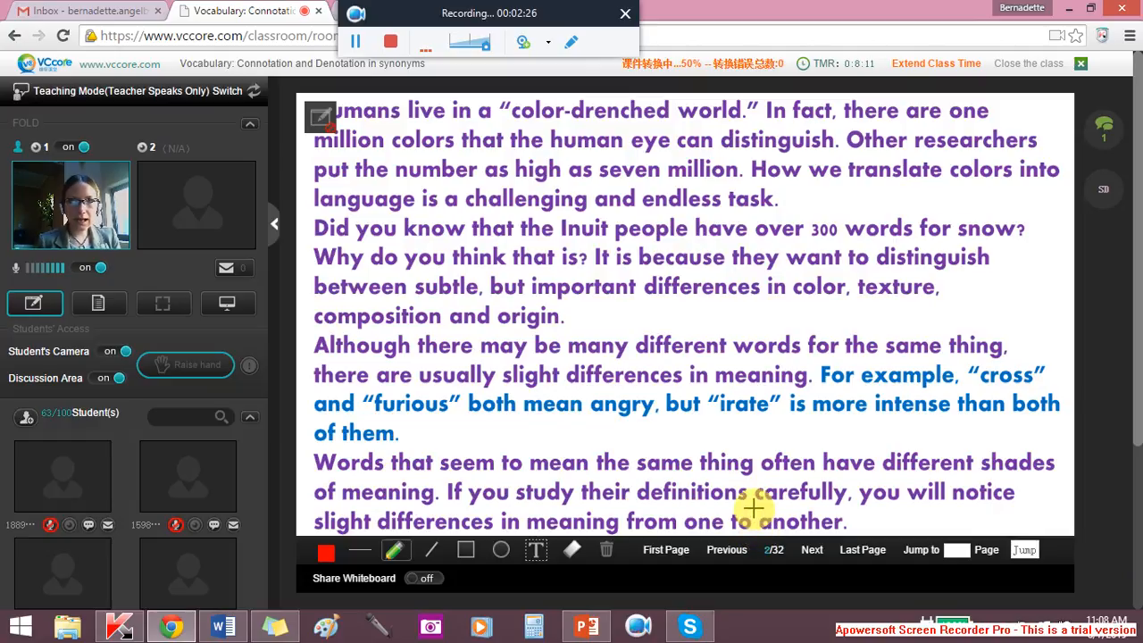
{"action": "mouse_move", "coordinate": [793, 447]}
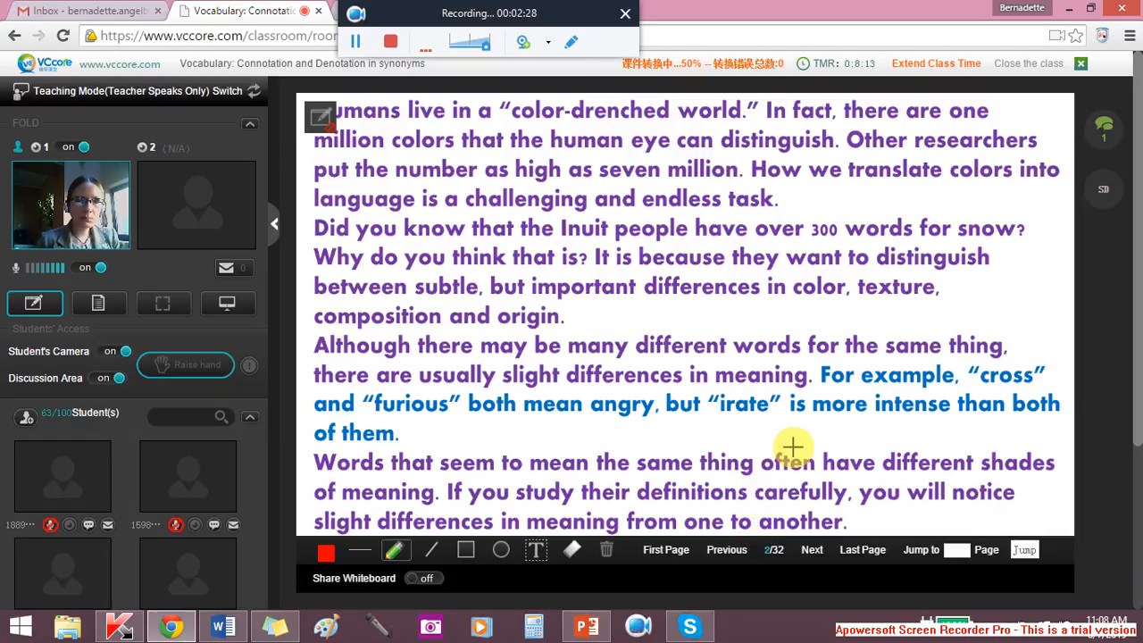